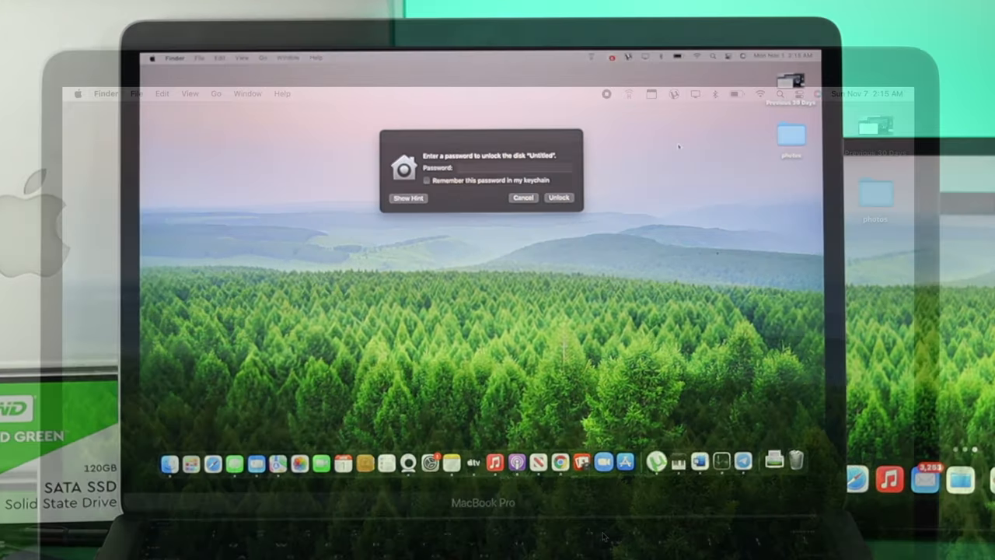
Step: Launch Disk Utility from Spotlight while the disk password prompt stays open
click(522, 196)
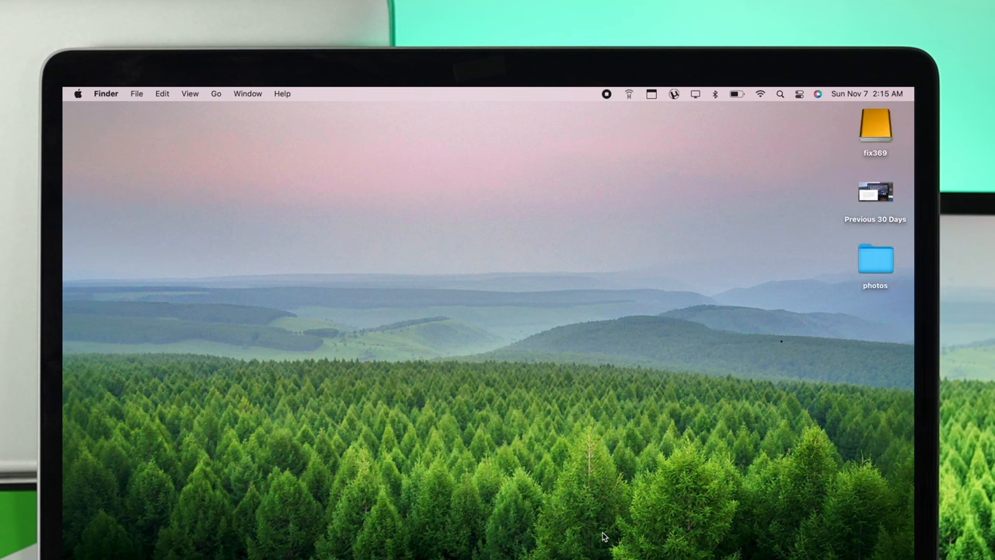
click(77, 94)
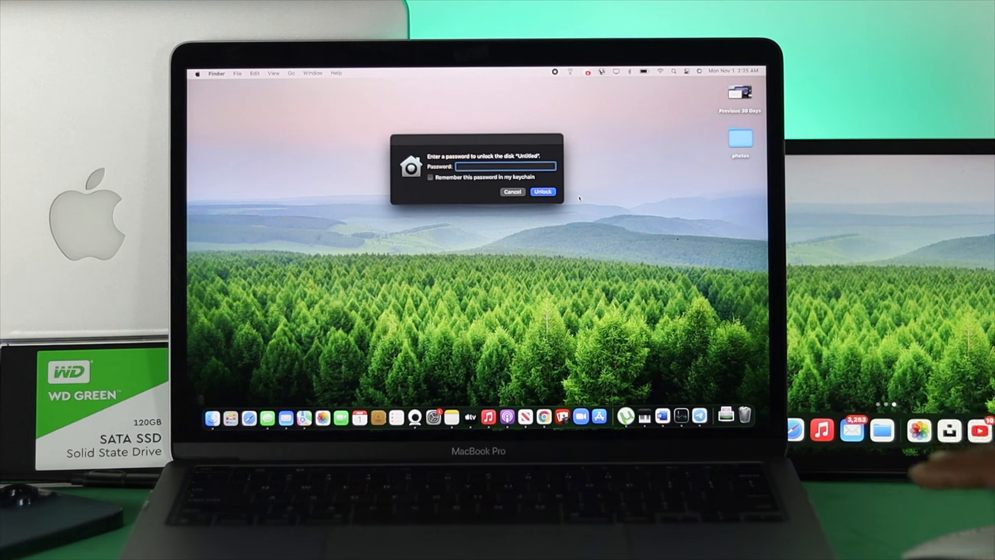
mouse_move(537, 207)
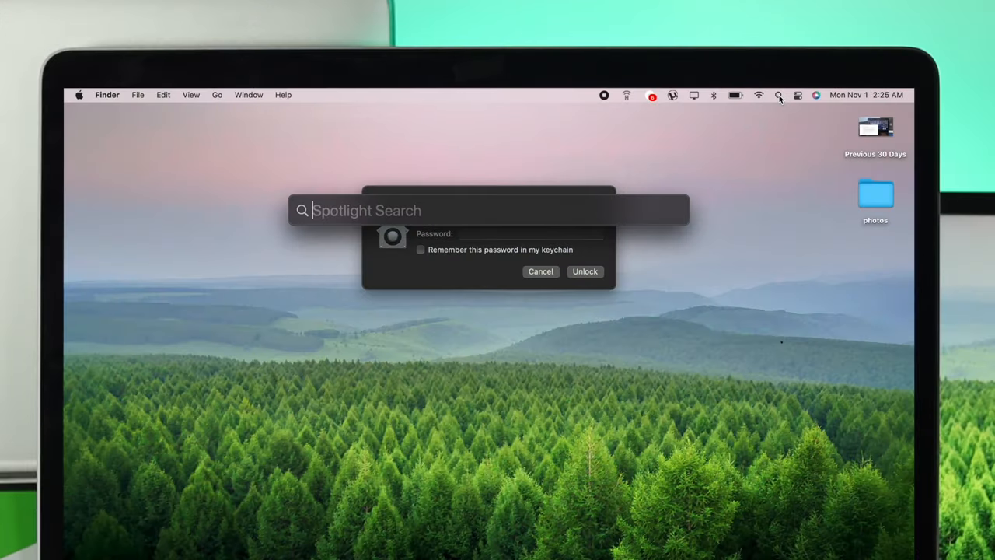
text(disk Utility)
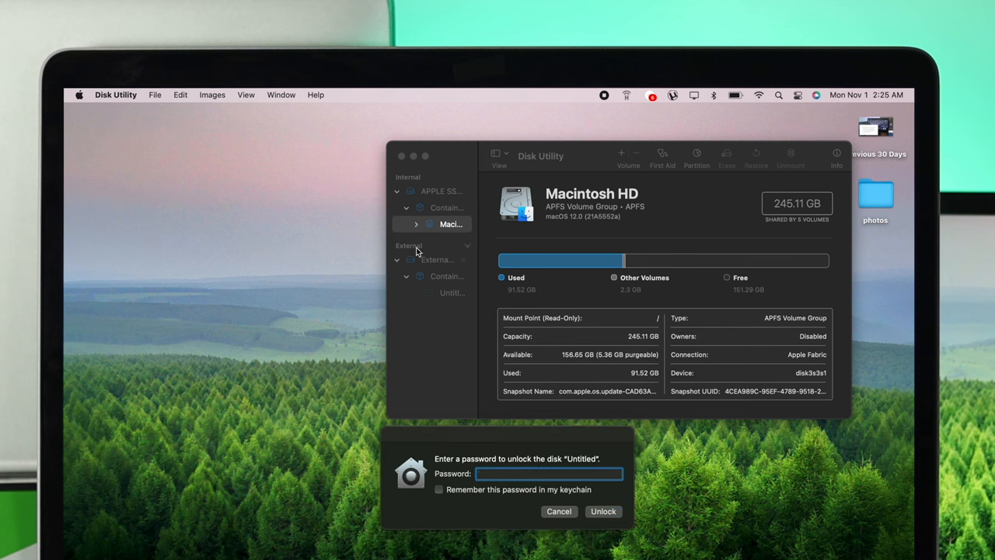
Step: Select the External USB3.0 Media drive and bring up its Erase dialog
click(435, 260)
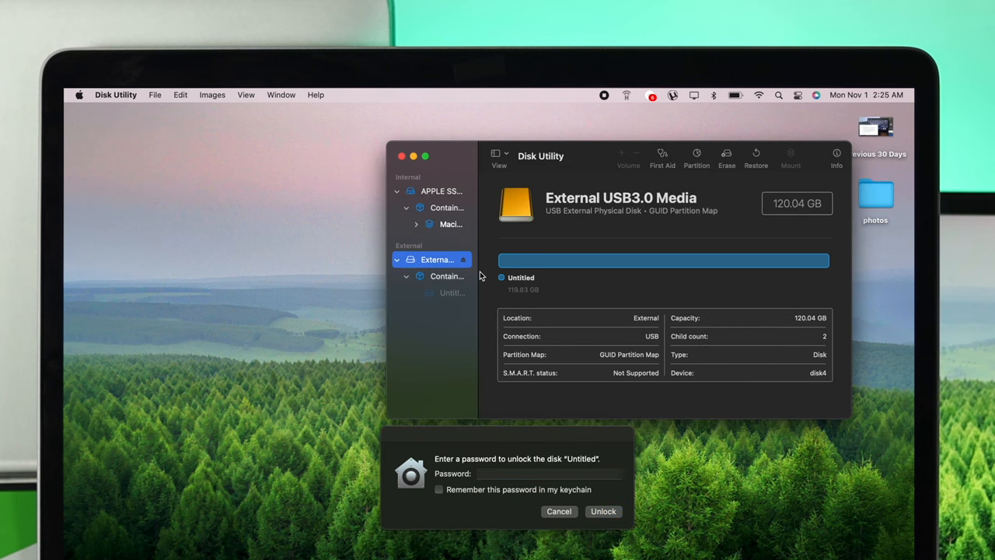
mouse_move(619, 255)
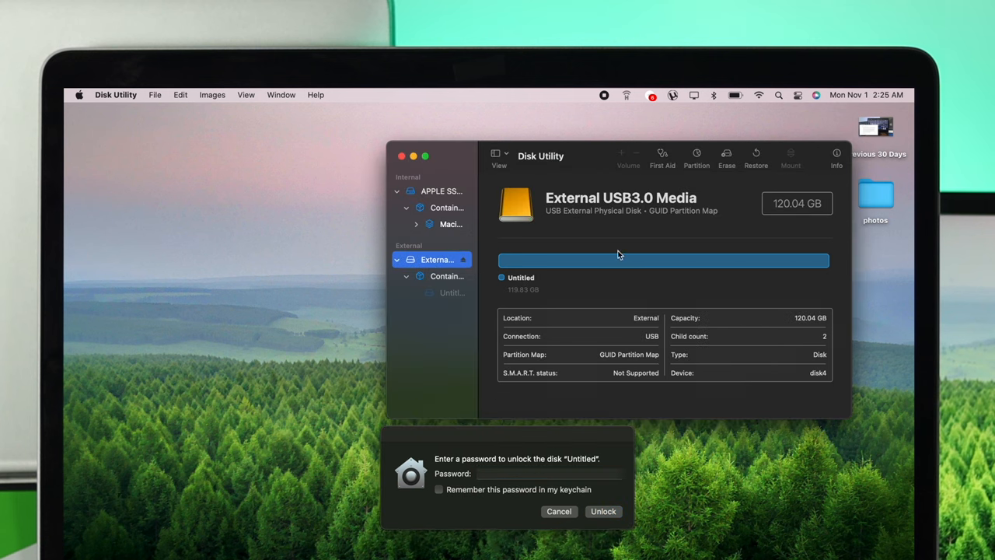
mouse_move(727, 159)
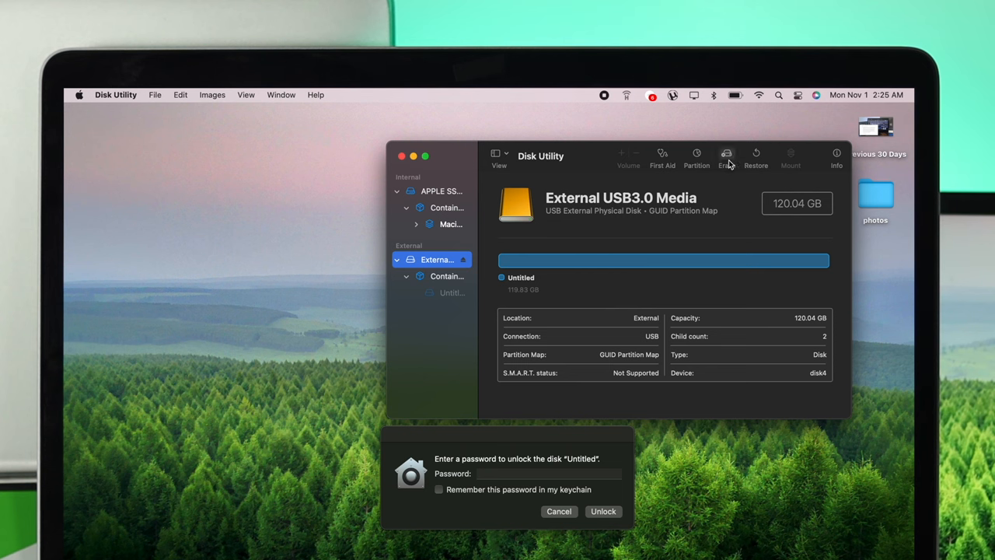
click(726, 155)
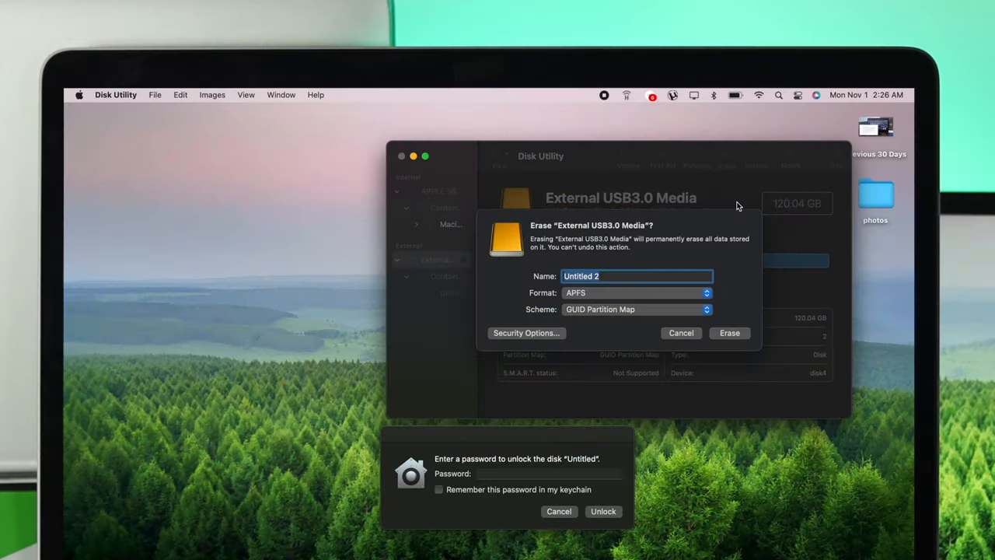
mouse_move(731, 311)
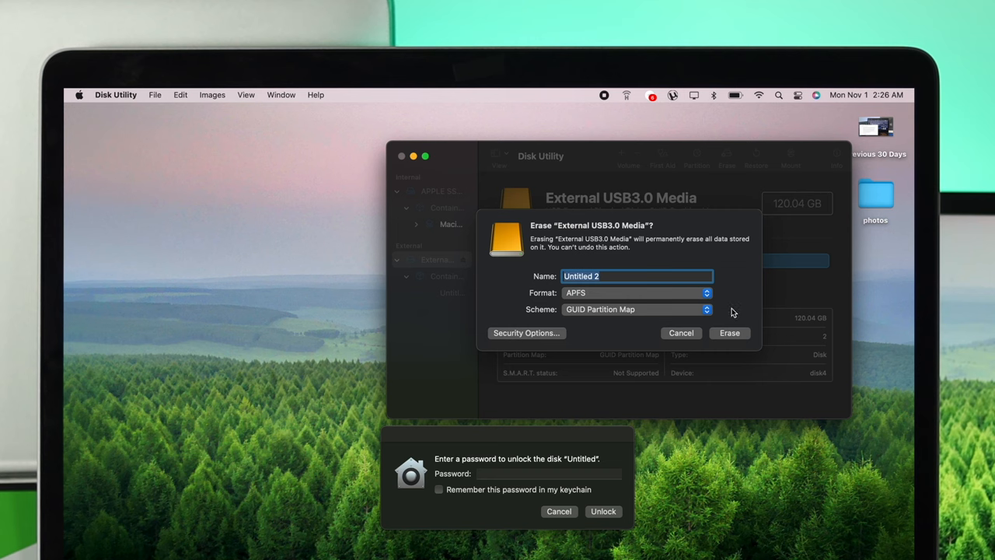
mouse_move(572, 274)
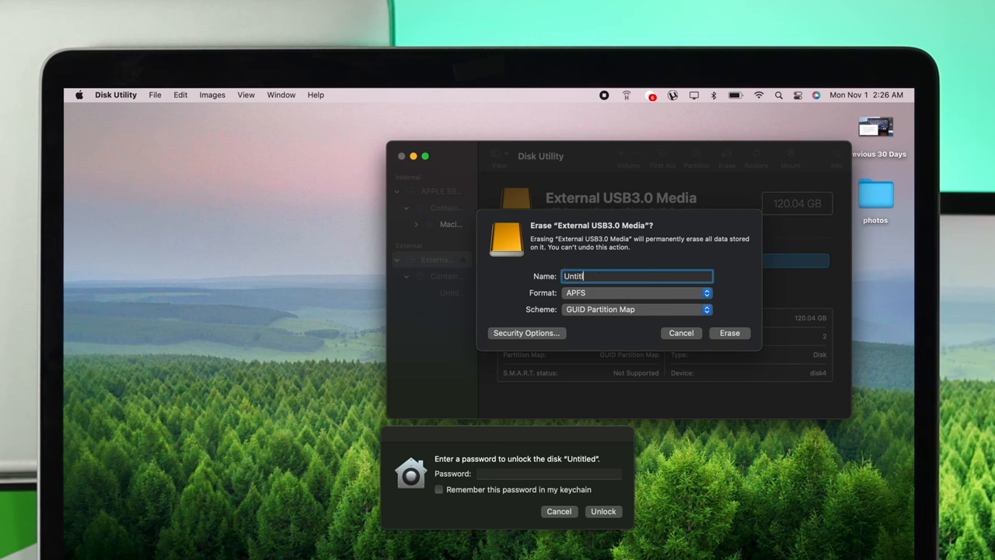
Step: Name the drive fix369 and show the Format choices
text(fix369)
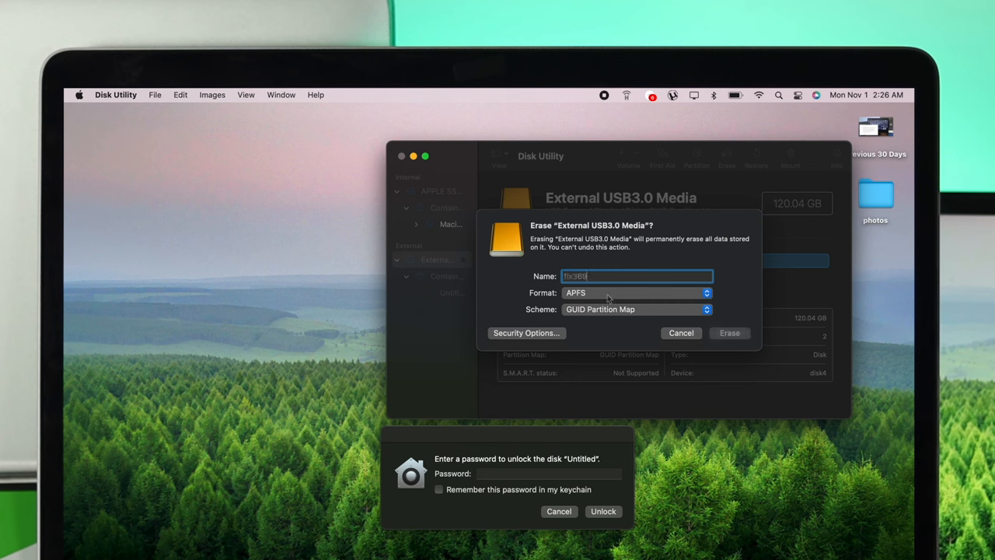
click(636, 293)
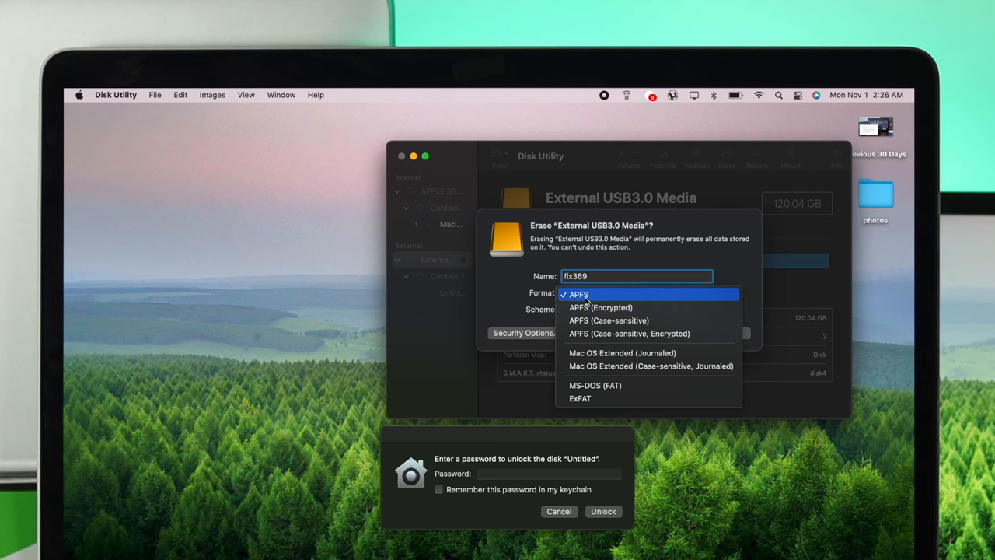
mouse_move(606, 307)
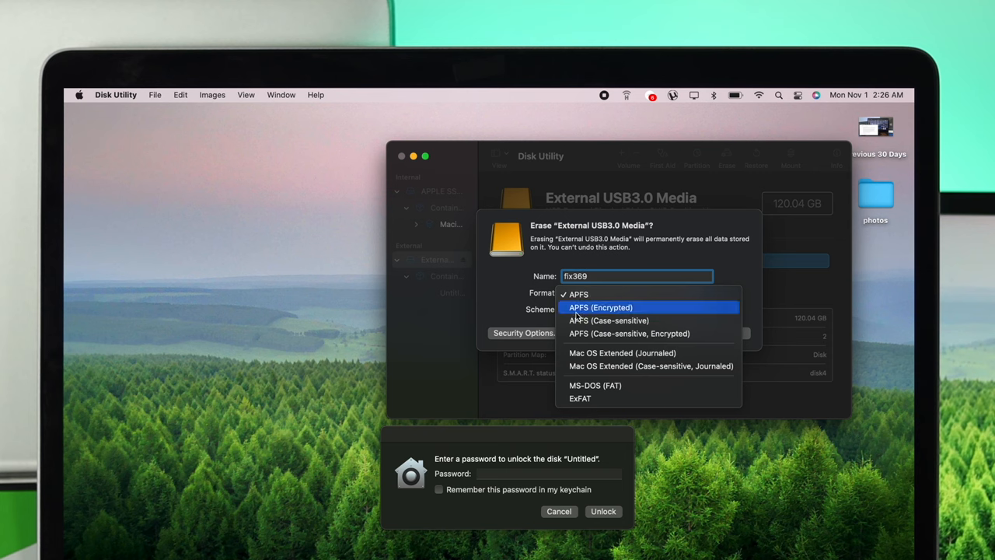
mouse_move(600, 317)
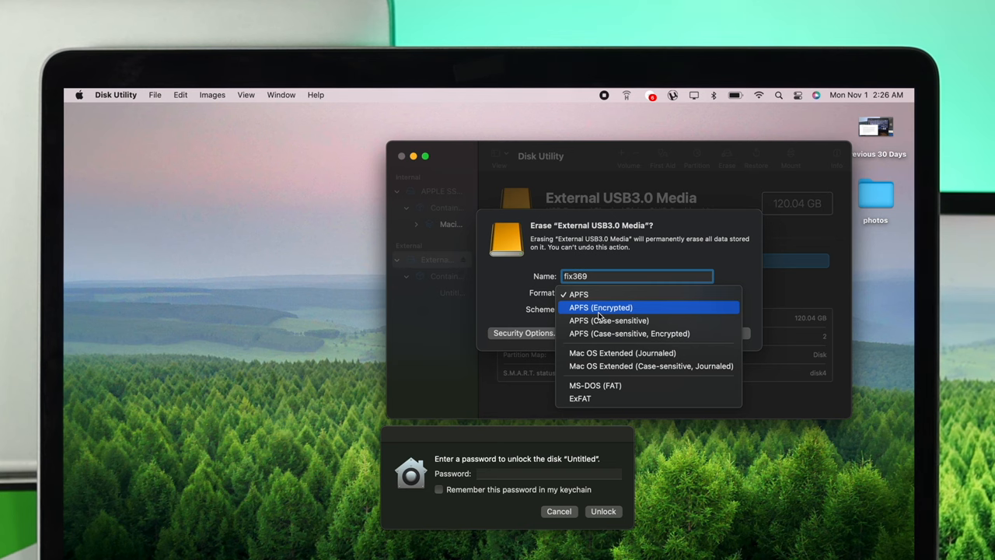
mouse_move(579, 334)
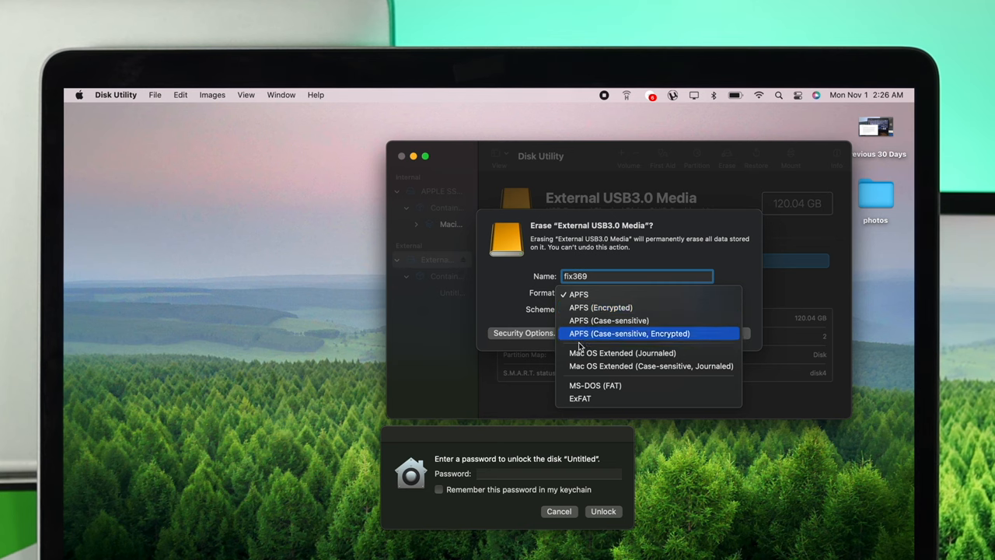
mouse_move(580, 398)
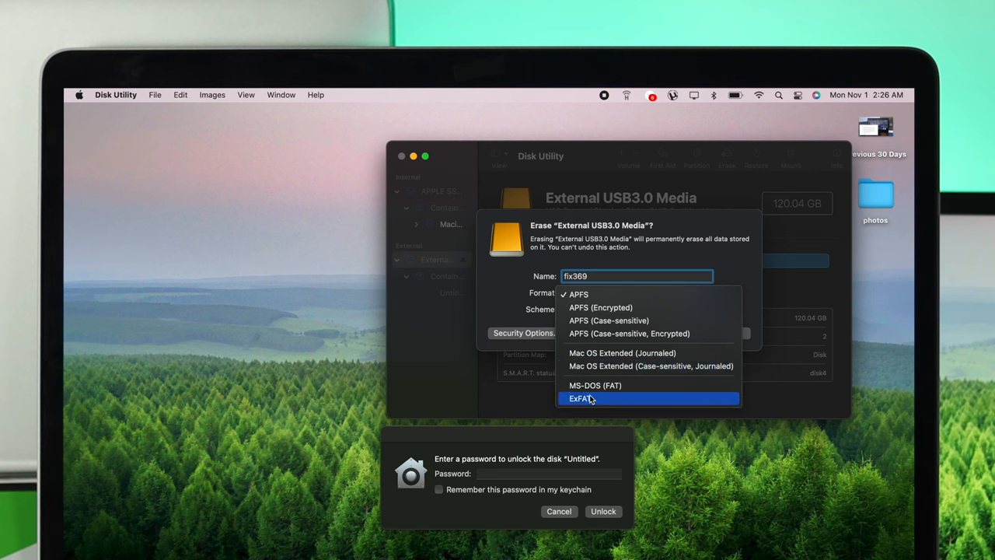
Step: Erase the drive as ExFAT with GUID Partition Map scheme
click(580, 398)
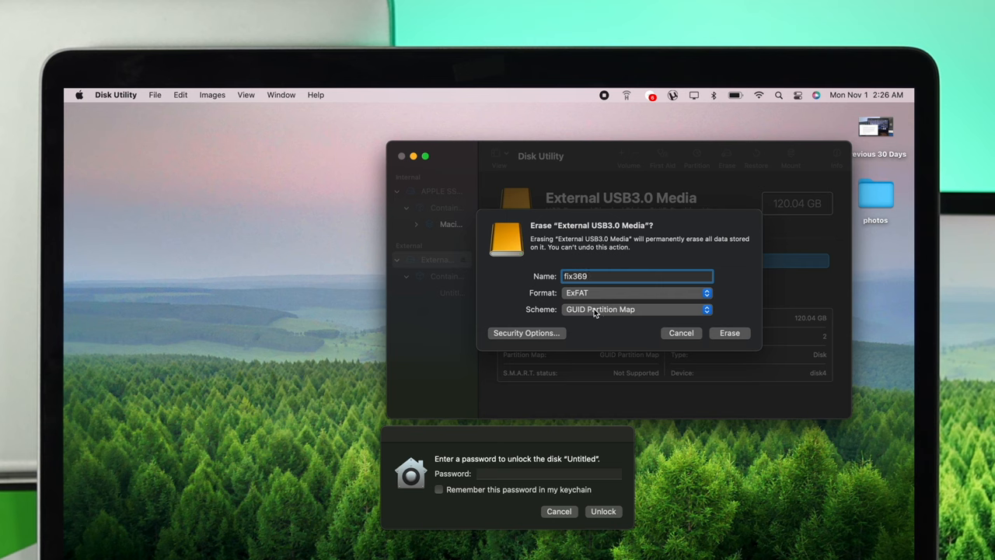
click(636, 309)
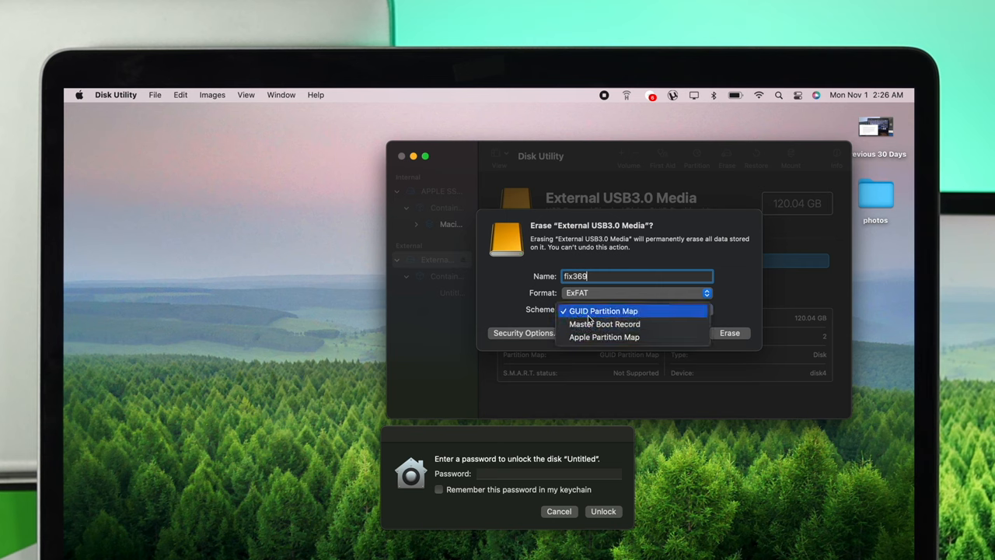
click(603, 310)
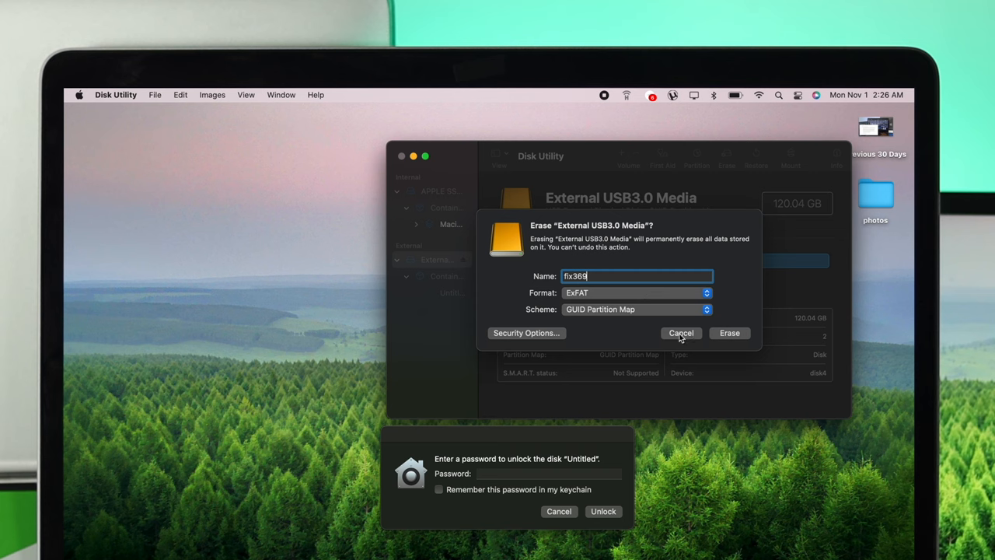
click(729, 332)
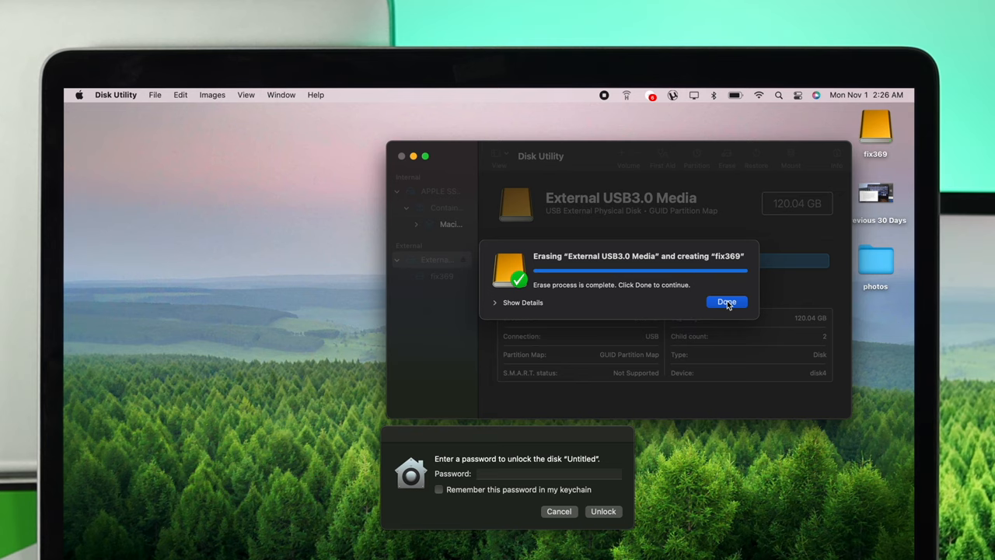
Step: Dismiss the completed erase, leaving the unlocked fix369 volume
click(726, 301)
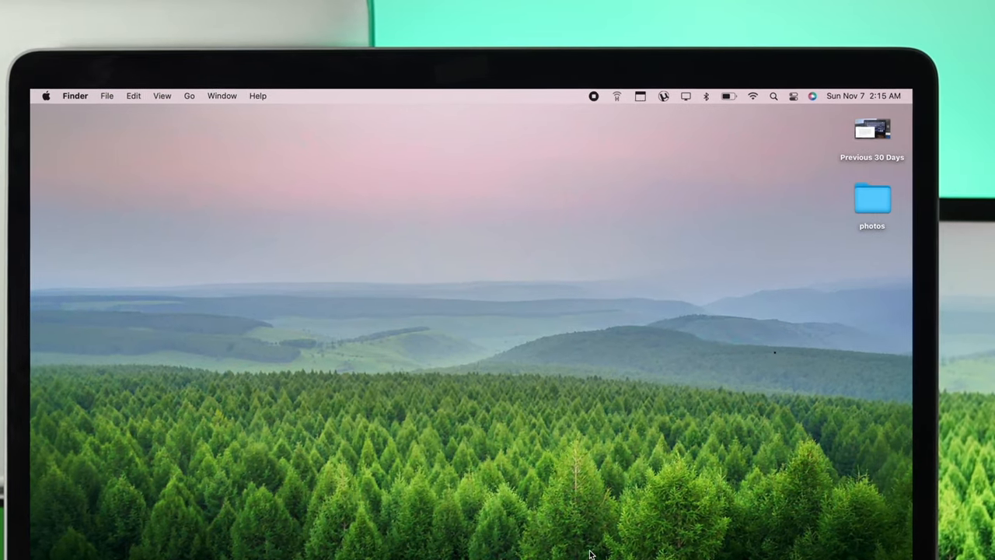